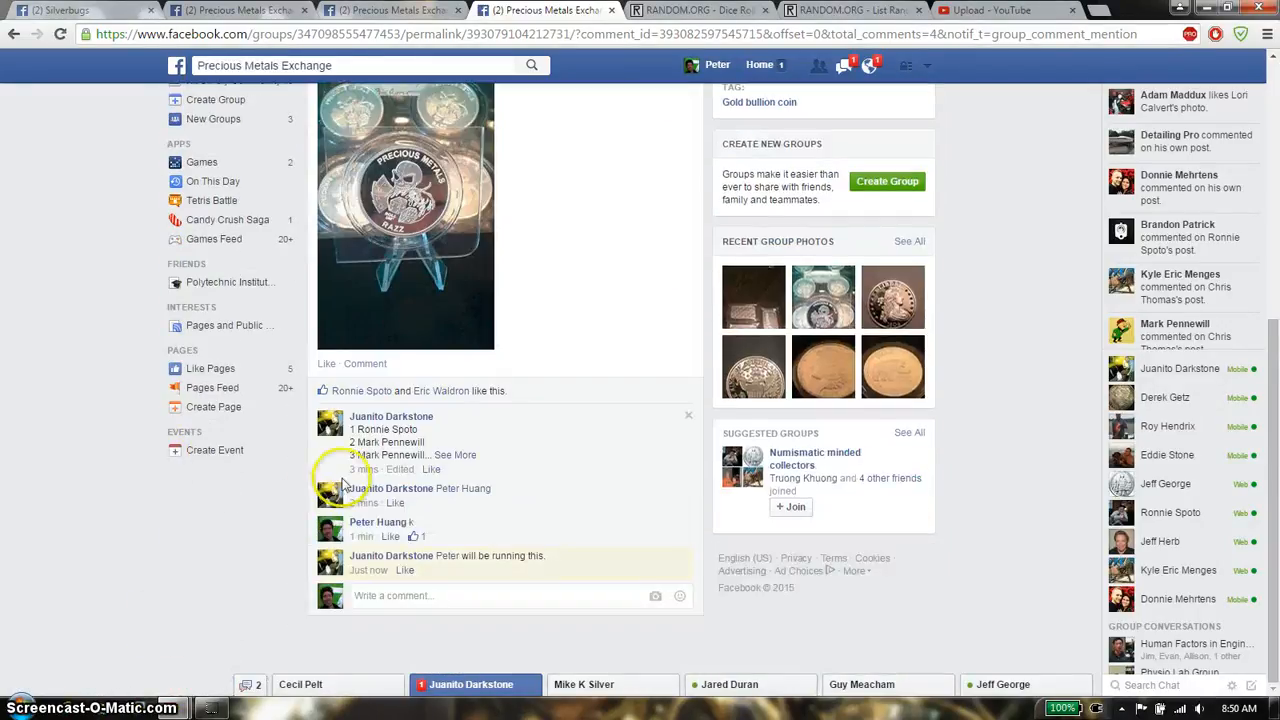
# Step: Reply 'live' in the giveaway thread, check the clock, and select the 12-name list comment
pyautogui.scroll(3)
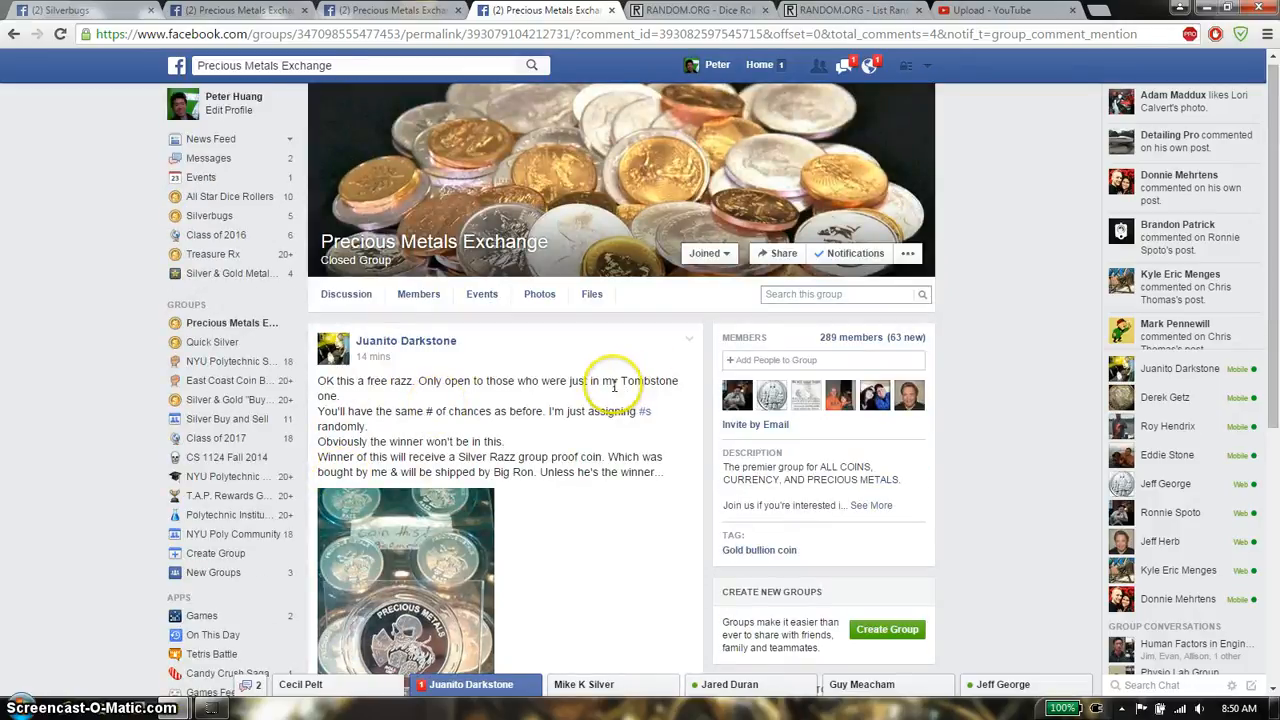
pyautogui.moveTo(560, 381)
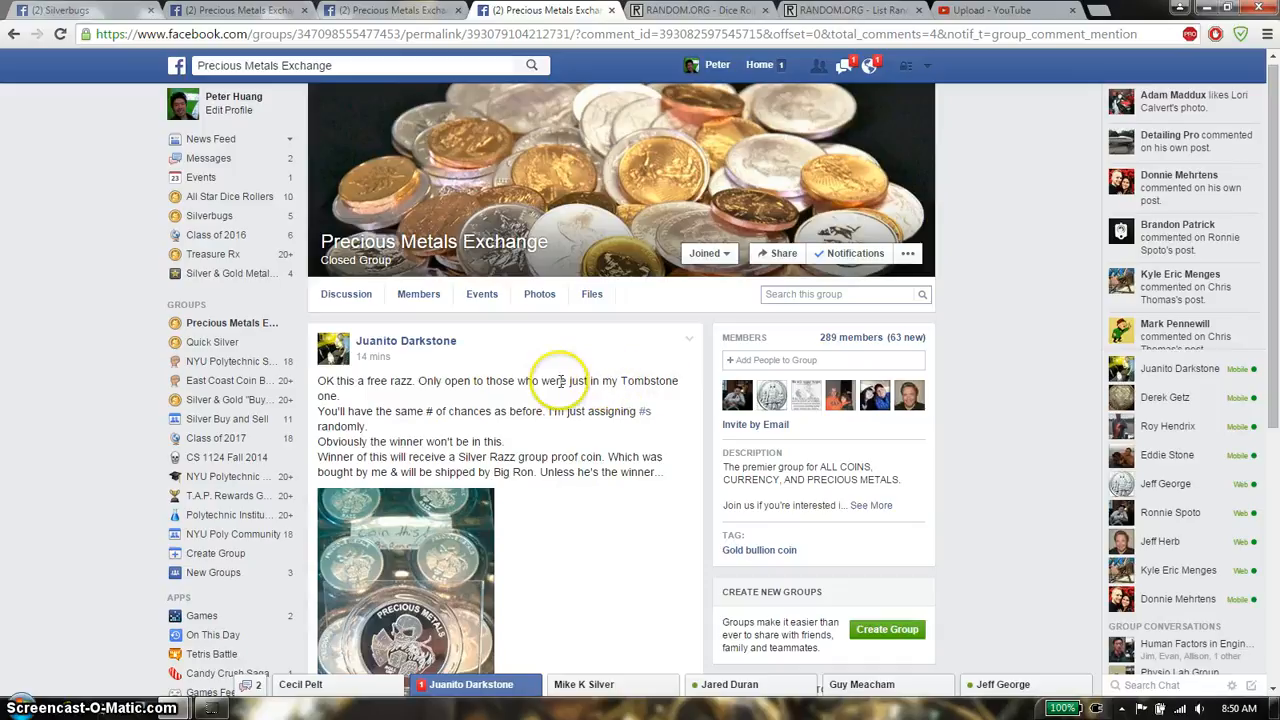
pyautogui.moveTo(507, 397)
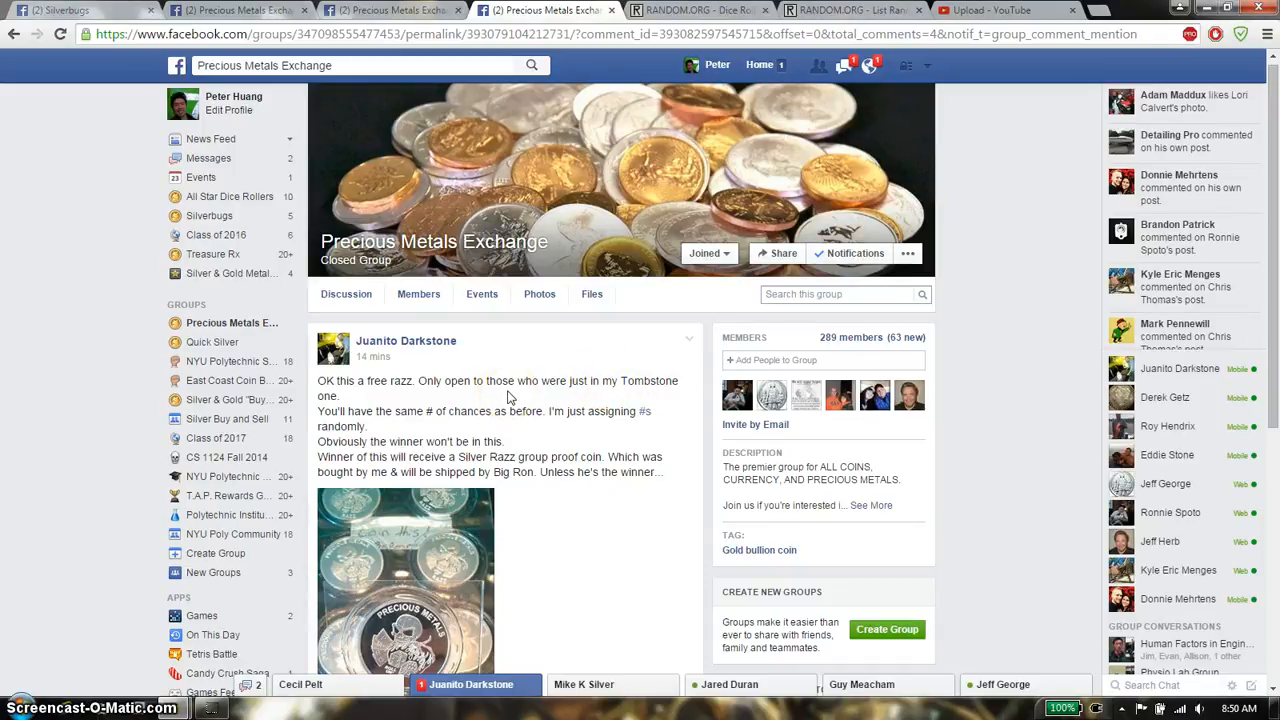
pyautogui.scroll(-3)
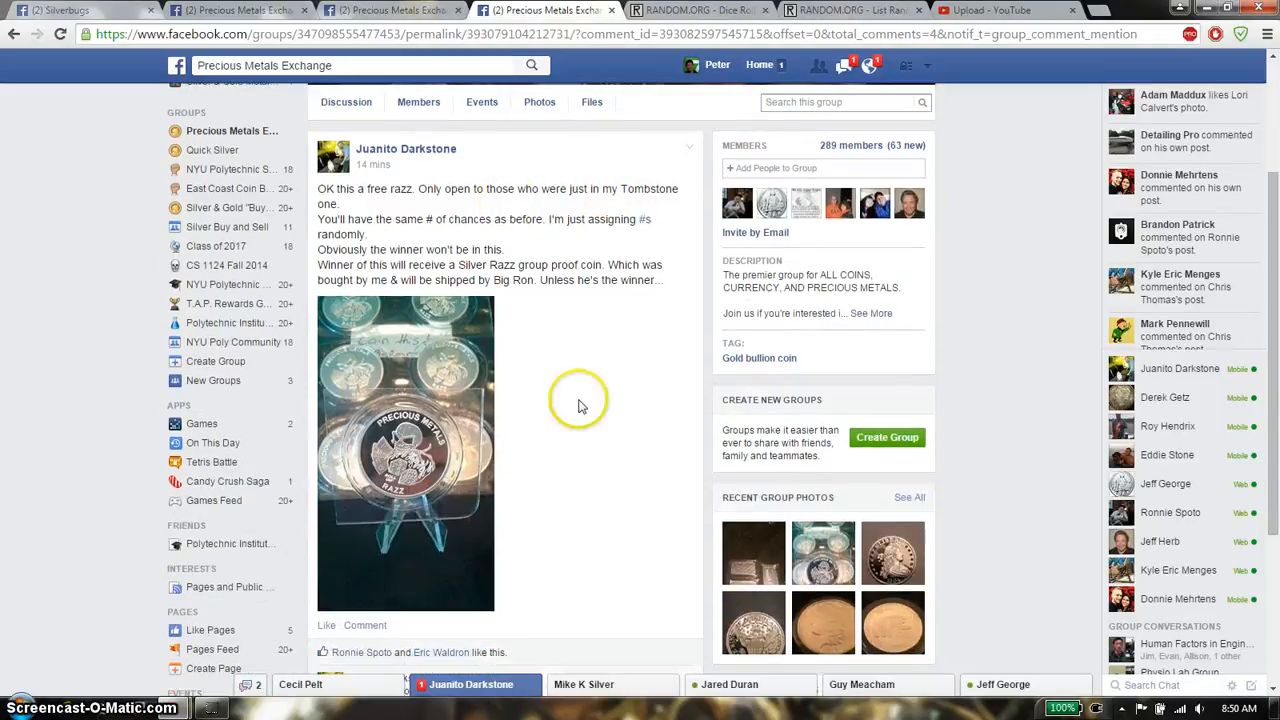
pyautogui.scroll(-3)
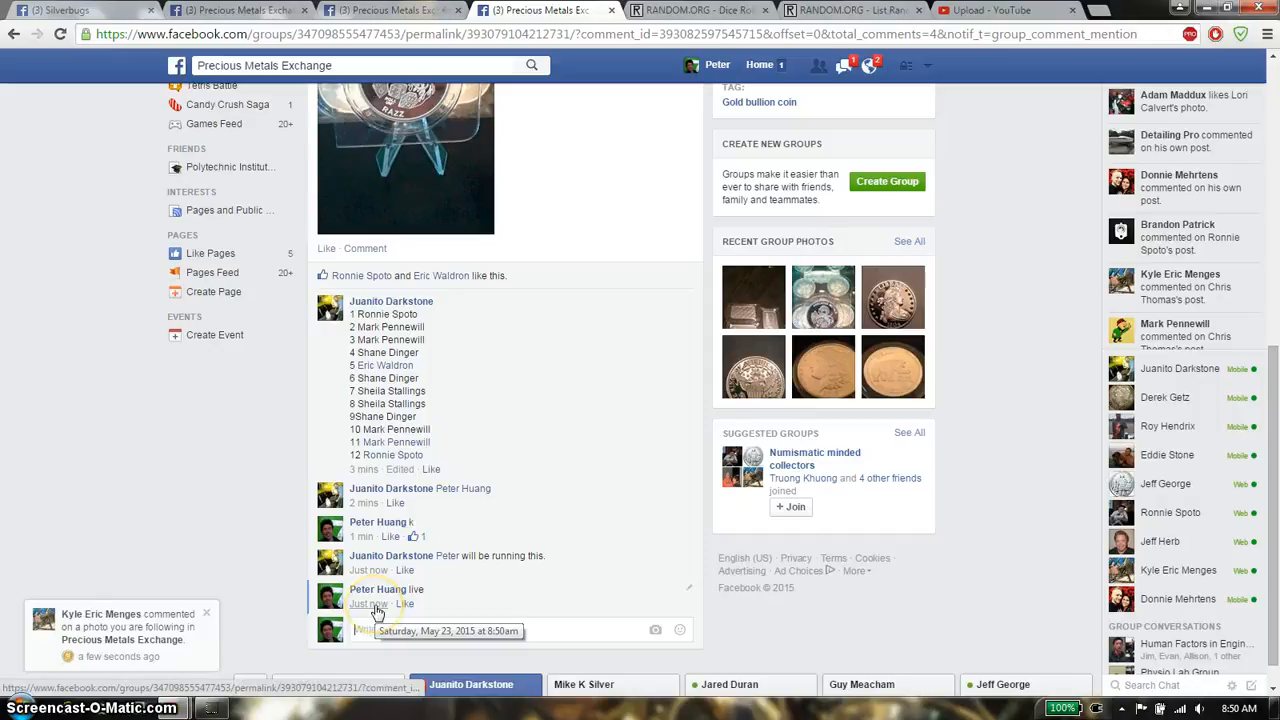
pyautogui.click(447, 630)
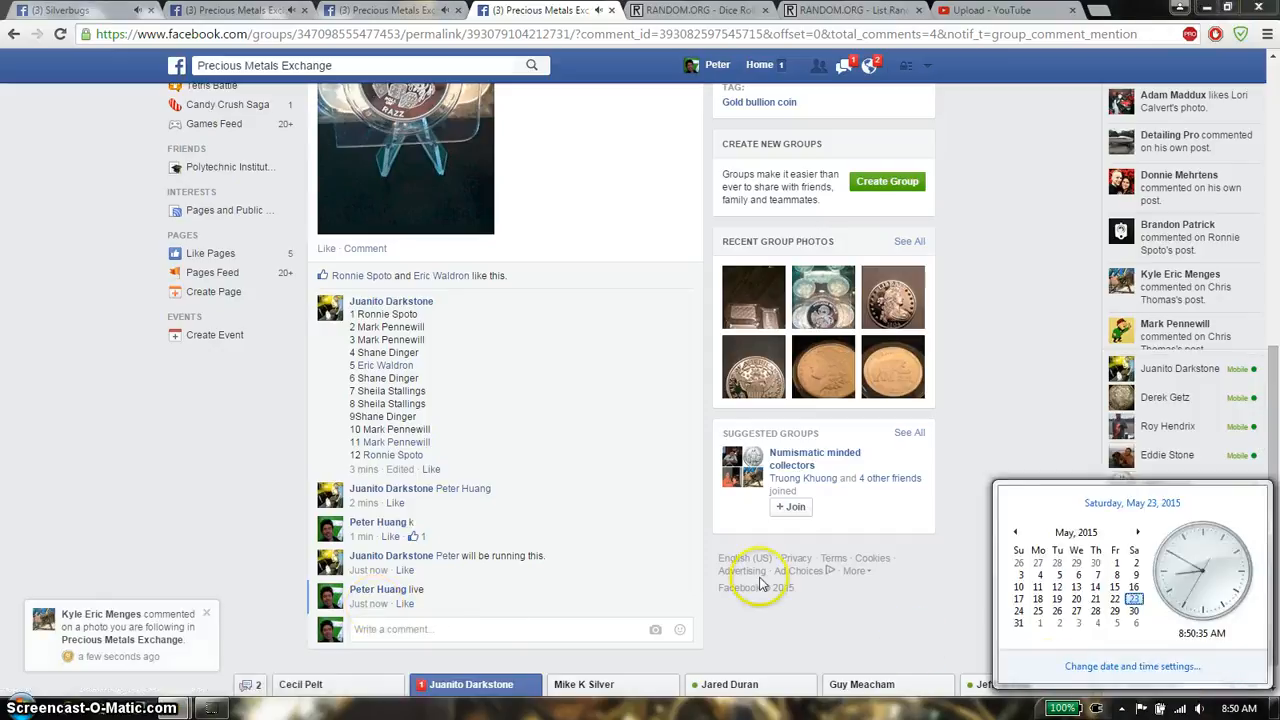
pyautogui.scroll(3)
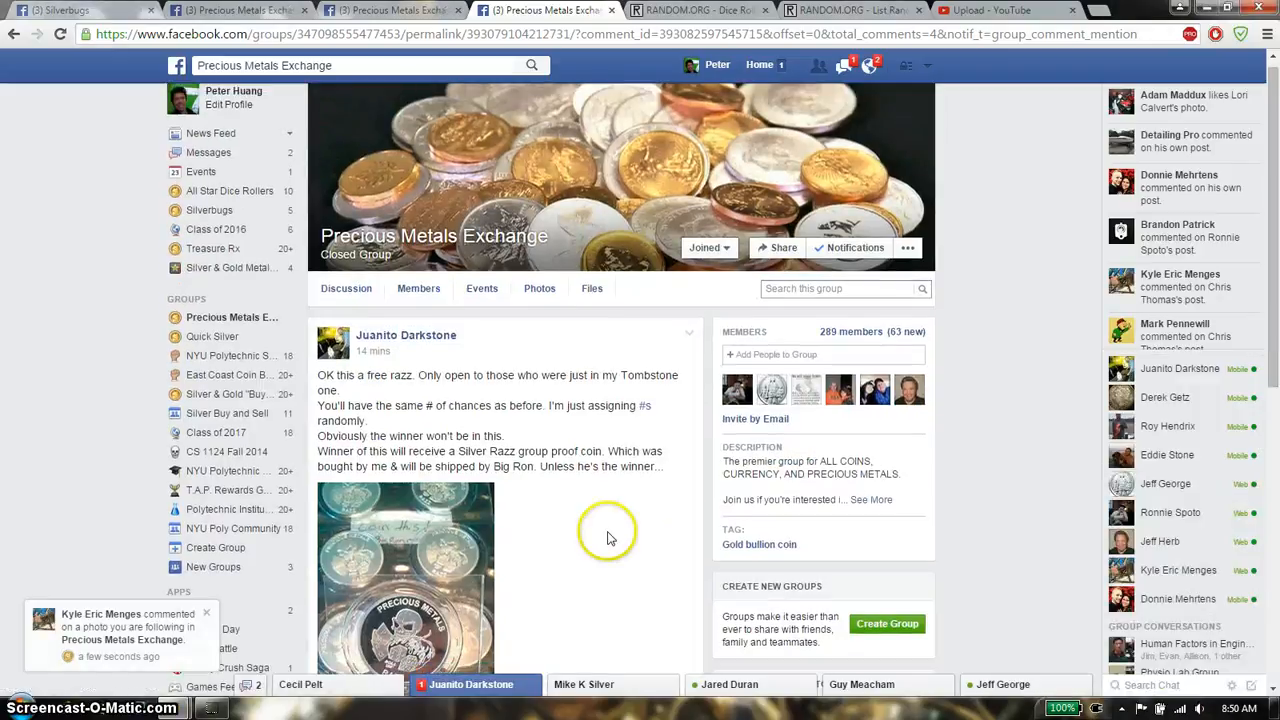
pyautogui.scroll(-3)
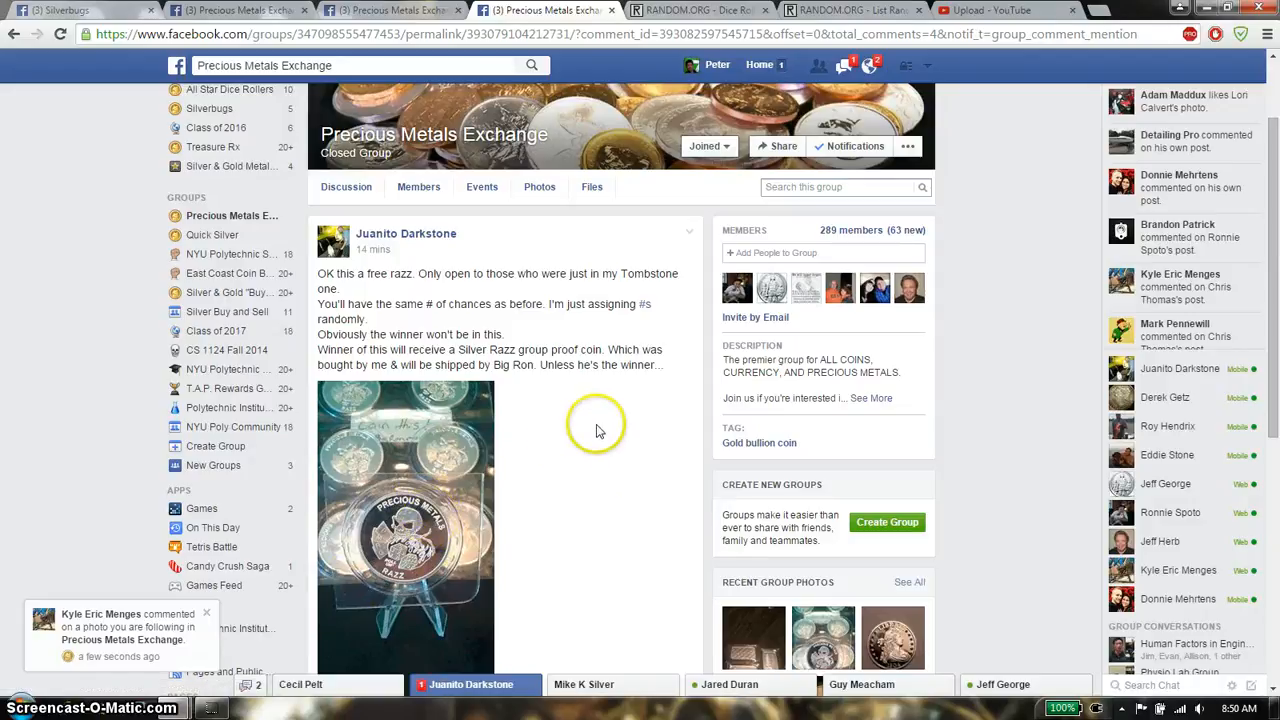
pyautogui.scroll(-3)
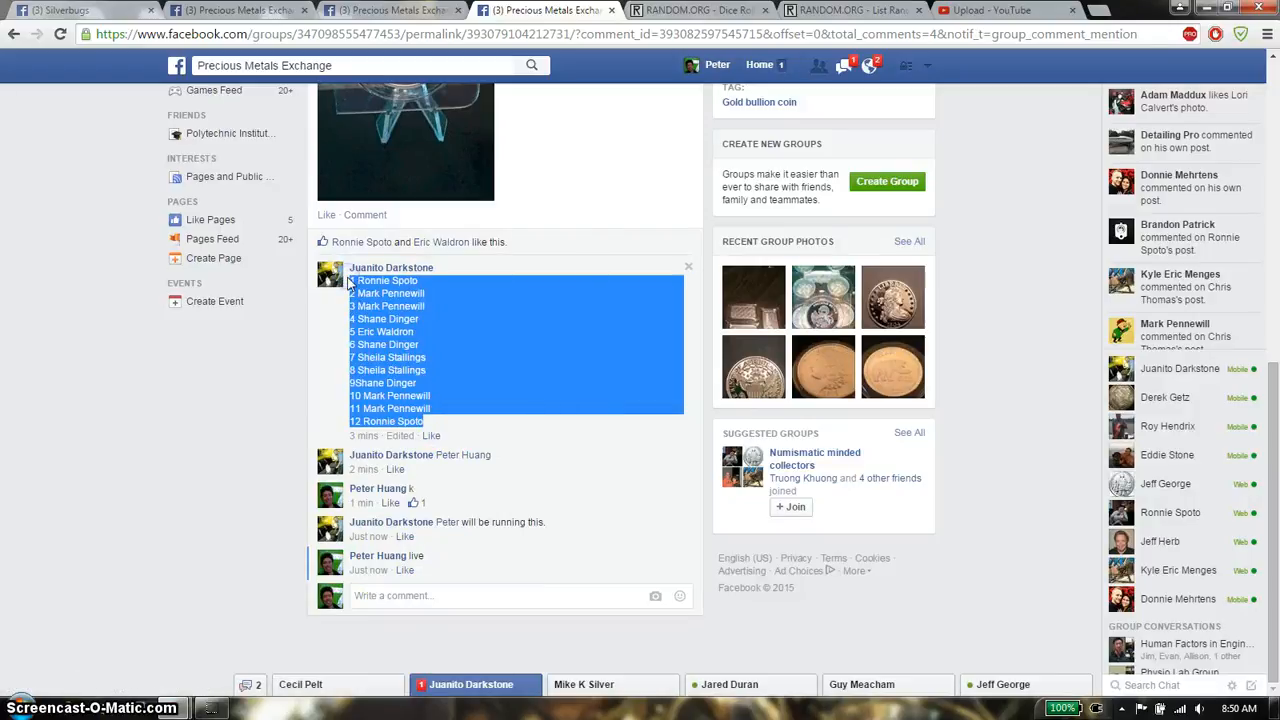
# Step: Roll two dice (one and four), then paste the twelve names into List Randomizer
pyautogui.click(850, 10)
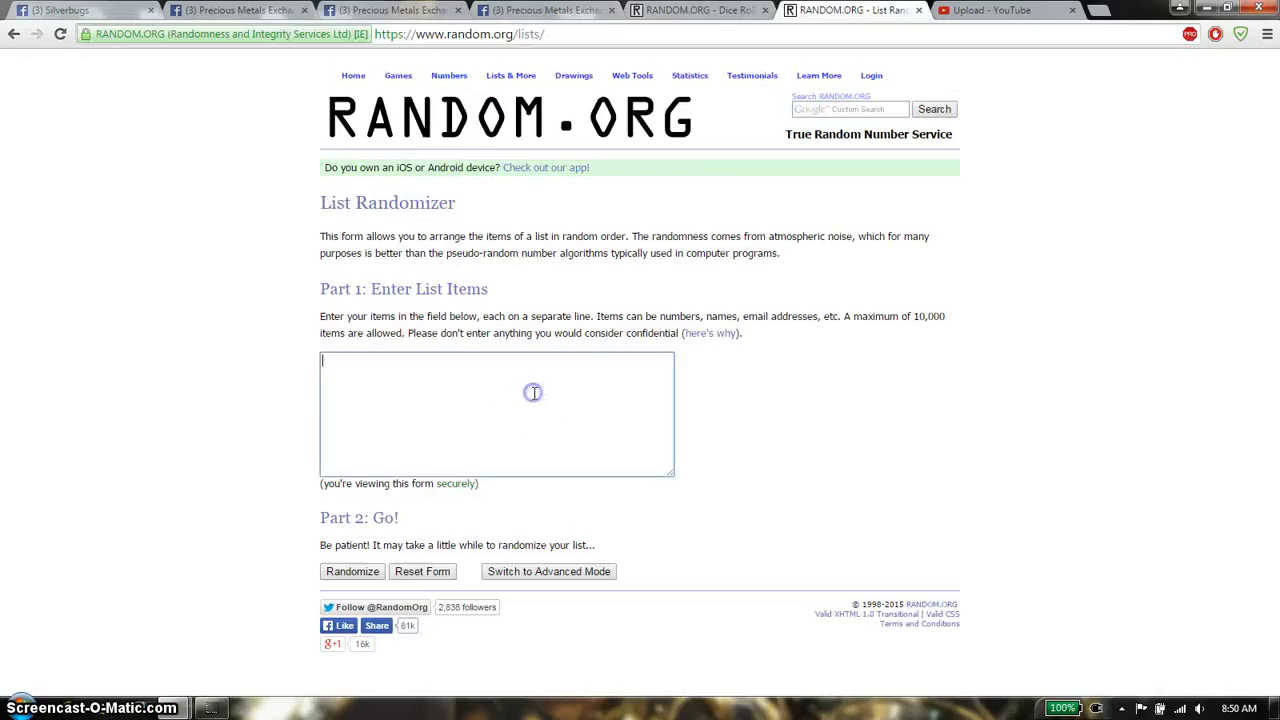
pyautogui.click(697, 10)
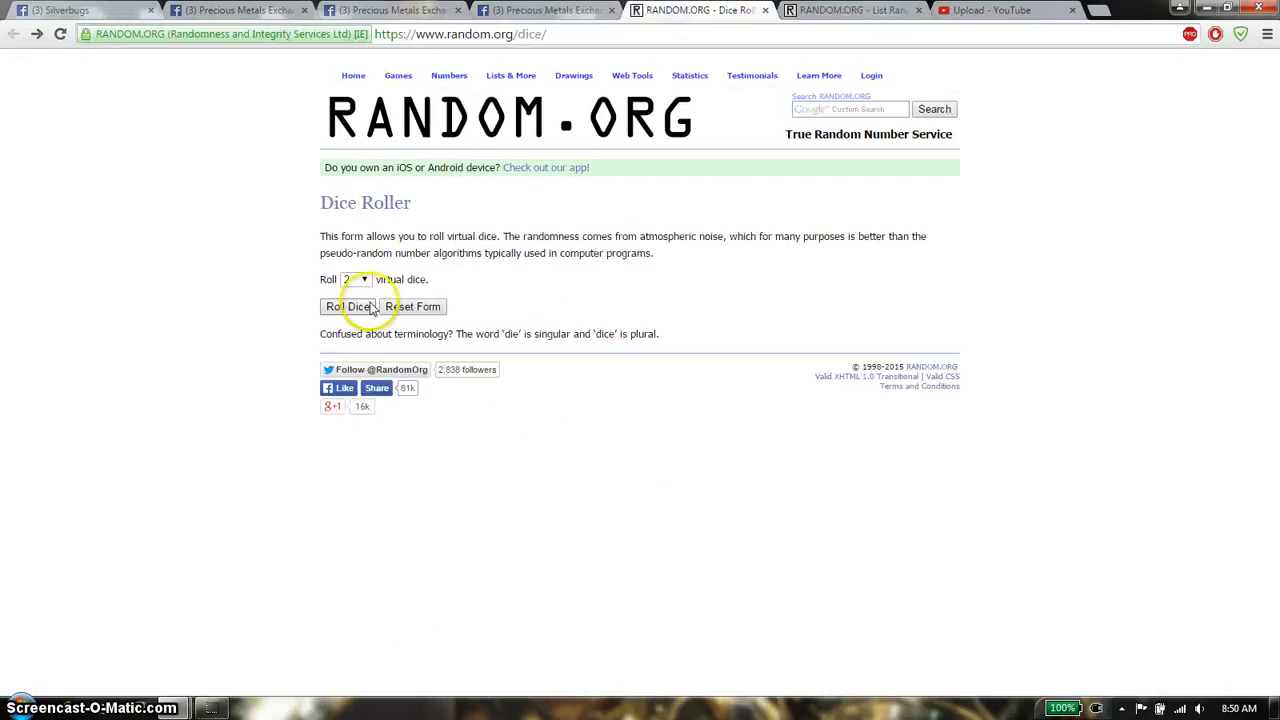
pyautogui.click(345, 306)
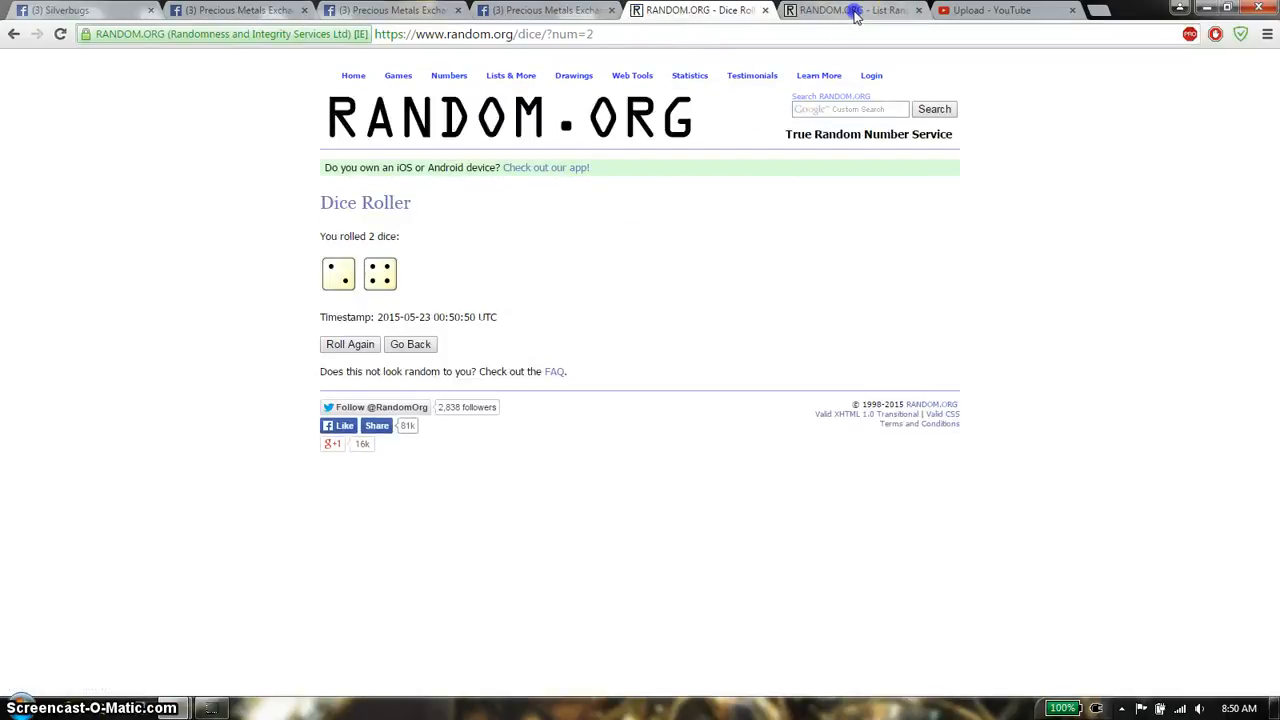
pyautogui.click(845, 10)
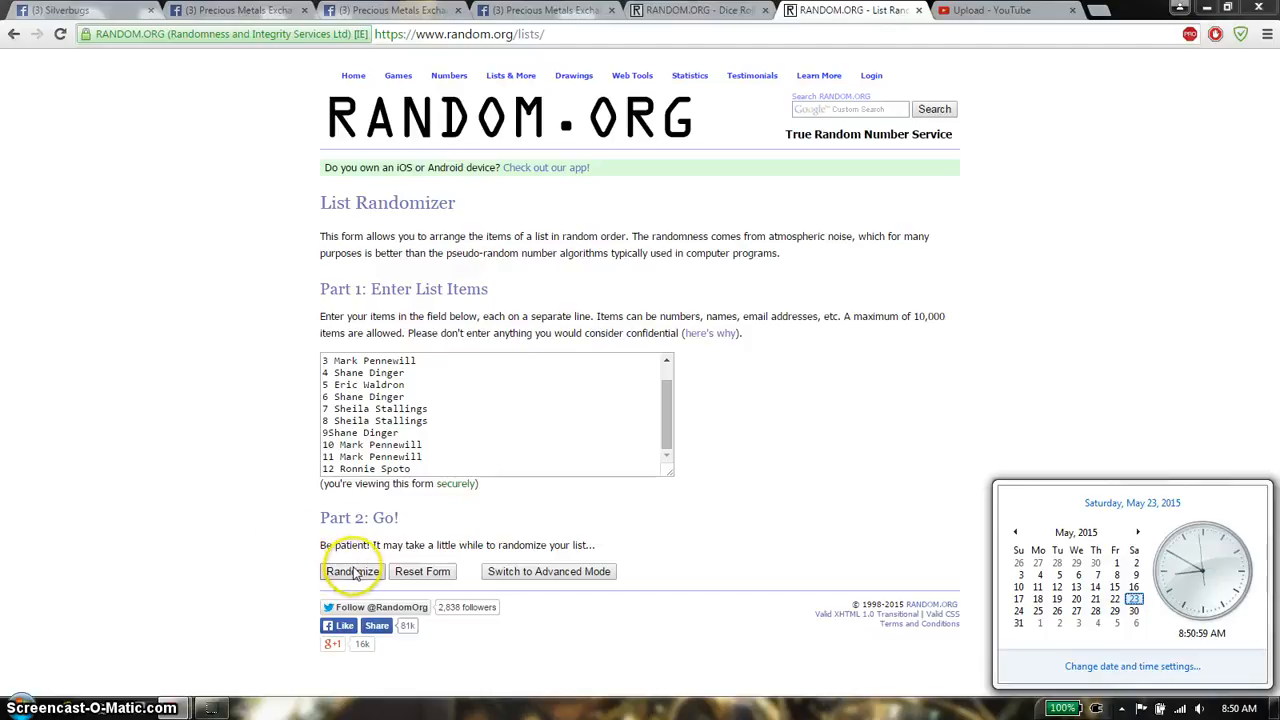
# Step: Randomize the twelve-name list five times, glancing at the dice results between shuffles
pyautogui.click(350, 571)
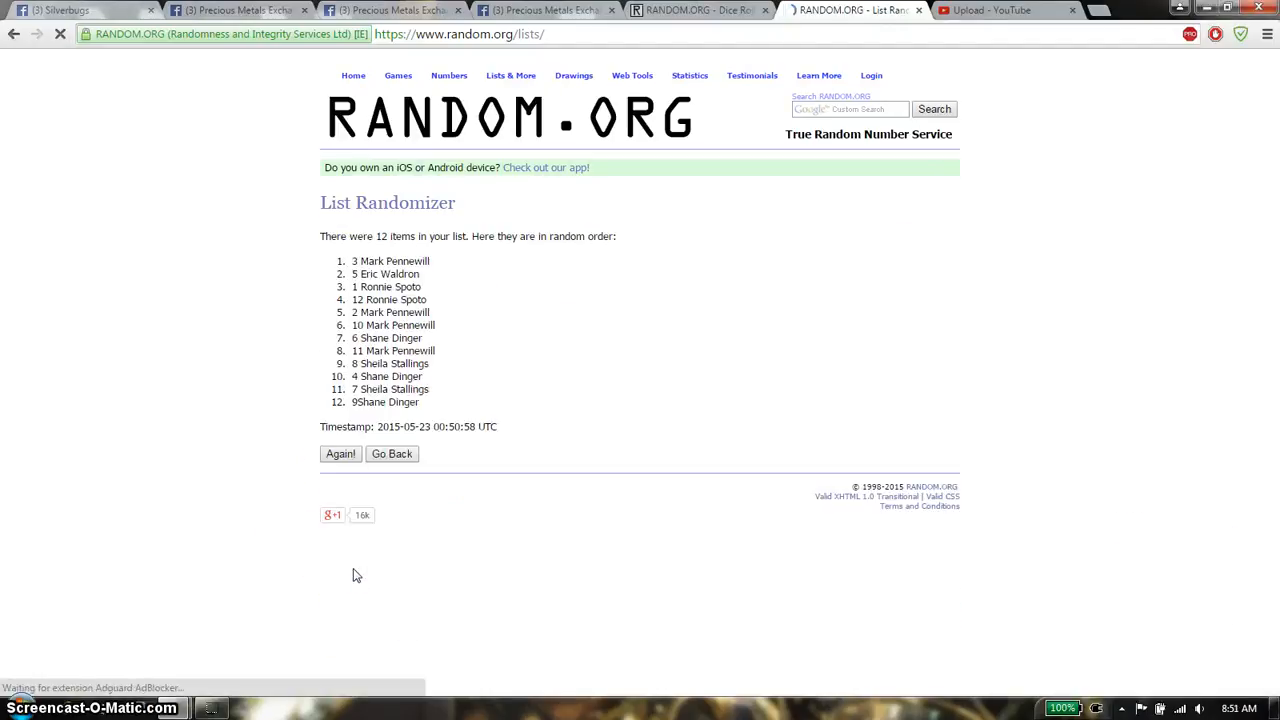
pyautogui.click(340, 453)
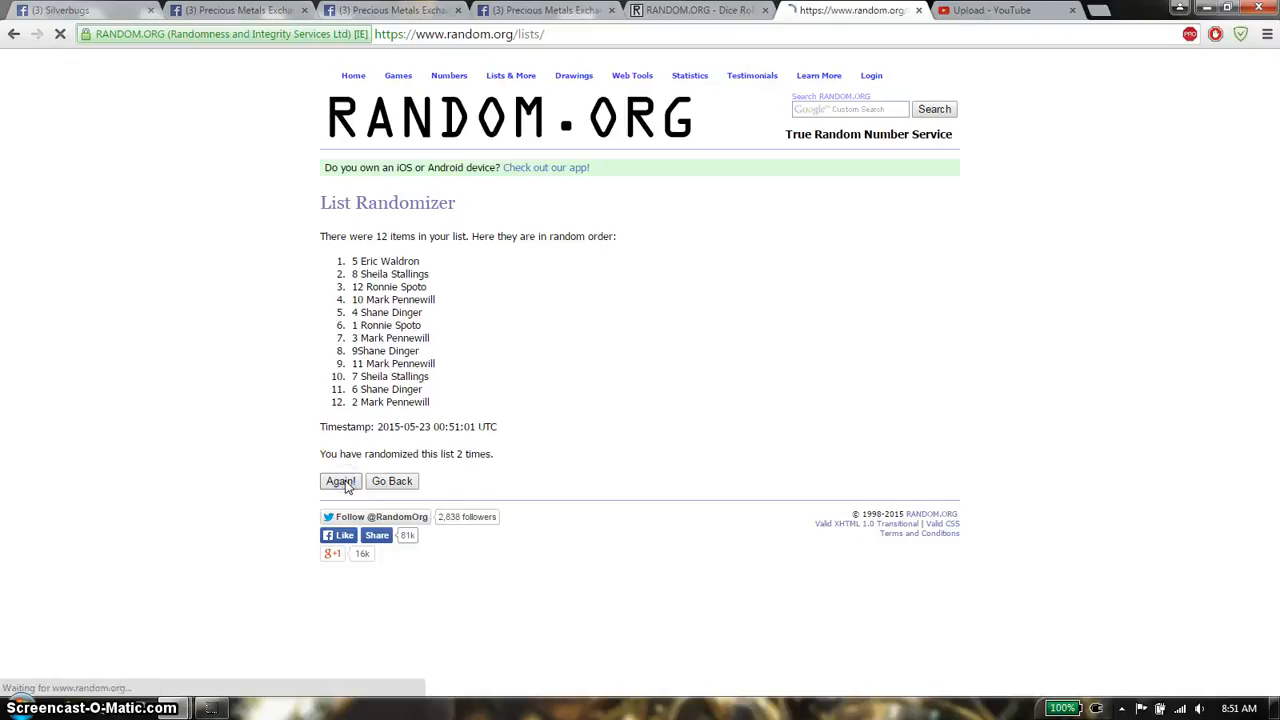
pyautogui.click(340, 481)
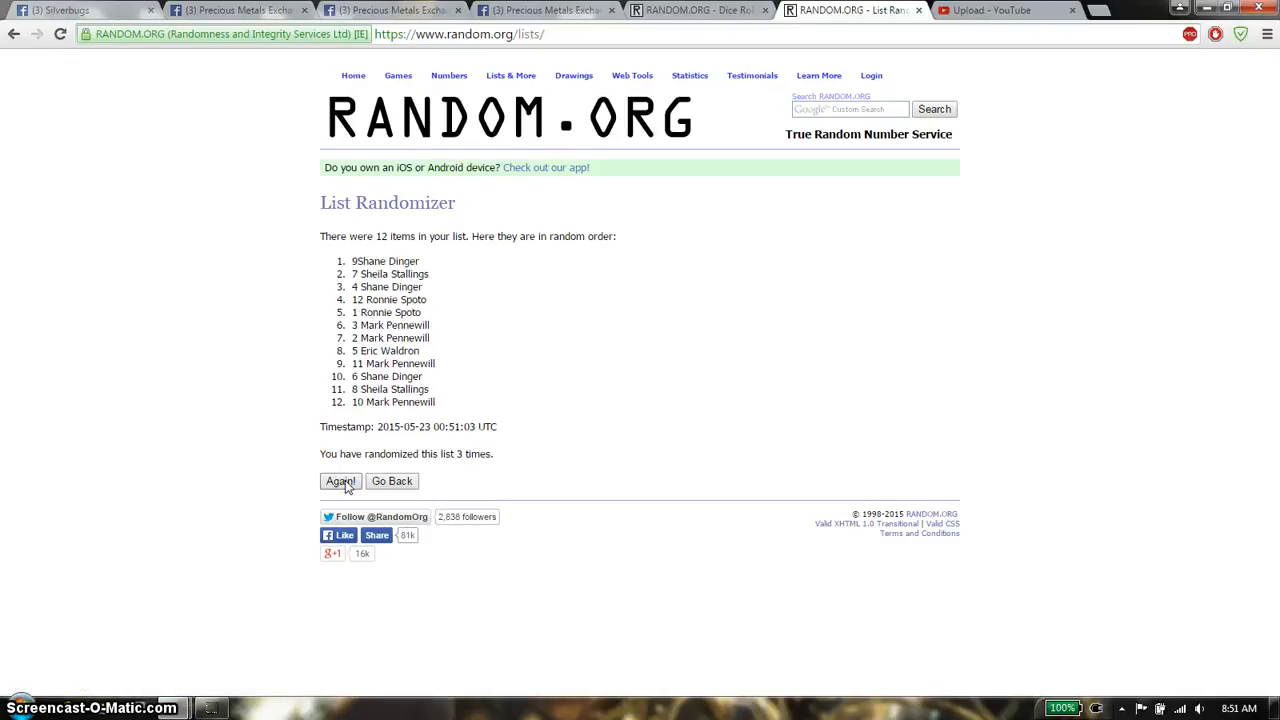
pyautogui.click(340, 481)
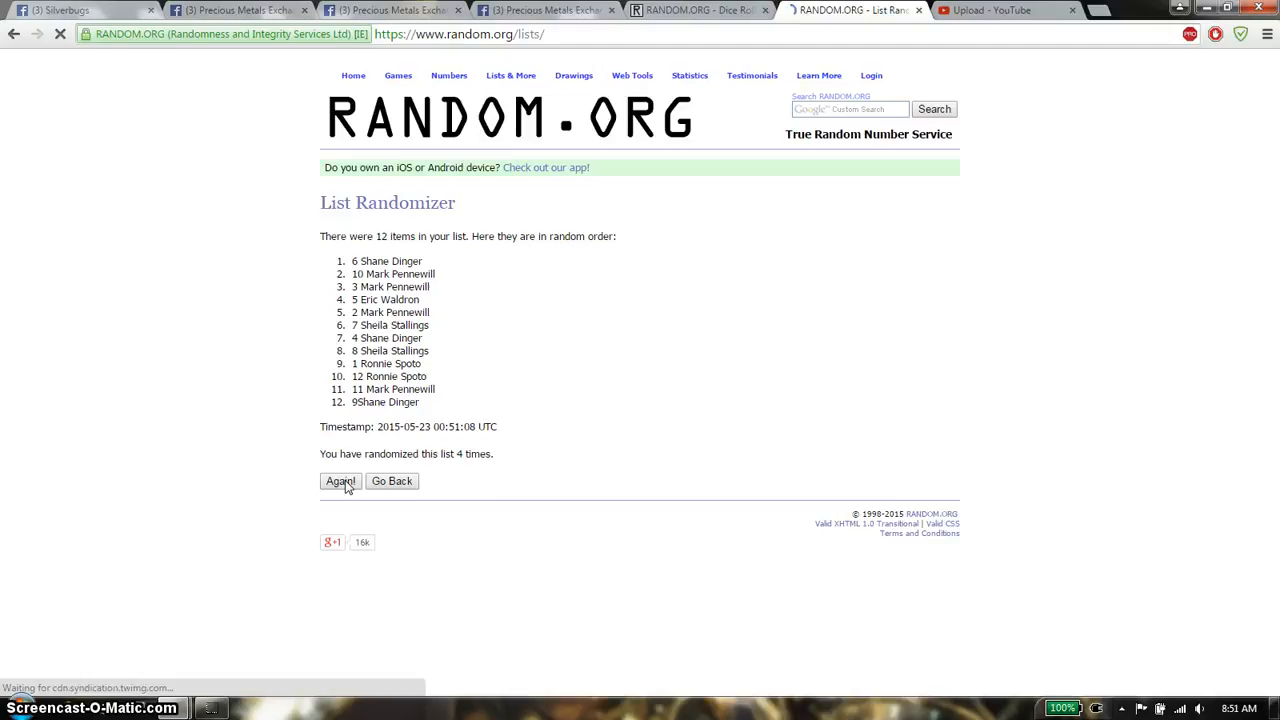
pyautogui.click(698, 10)
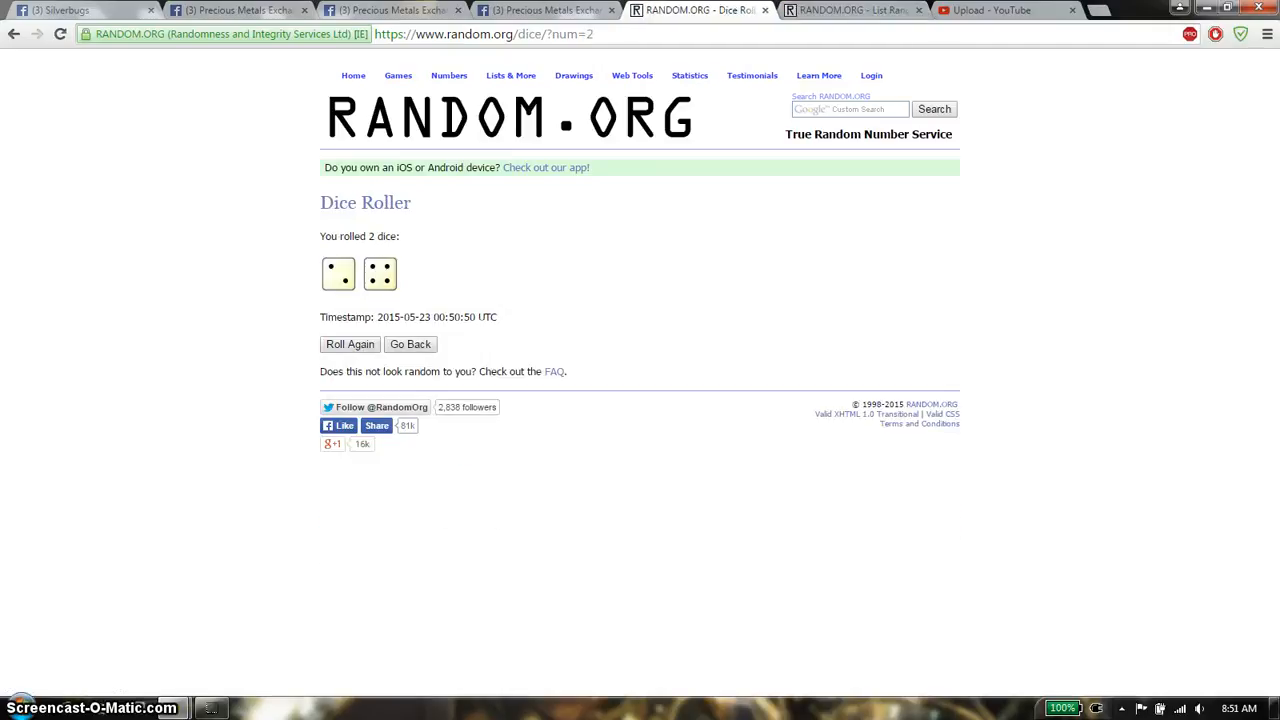
pyautogui.click(853, 10)
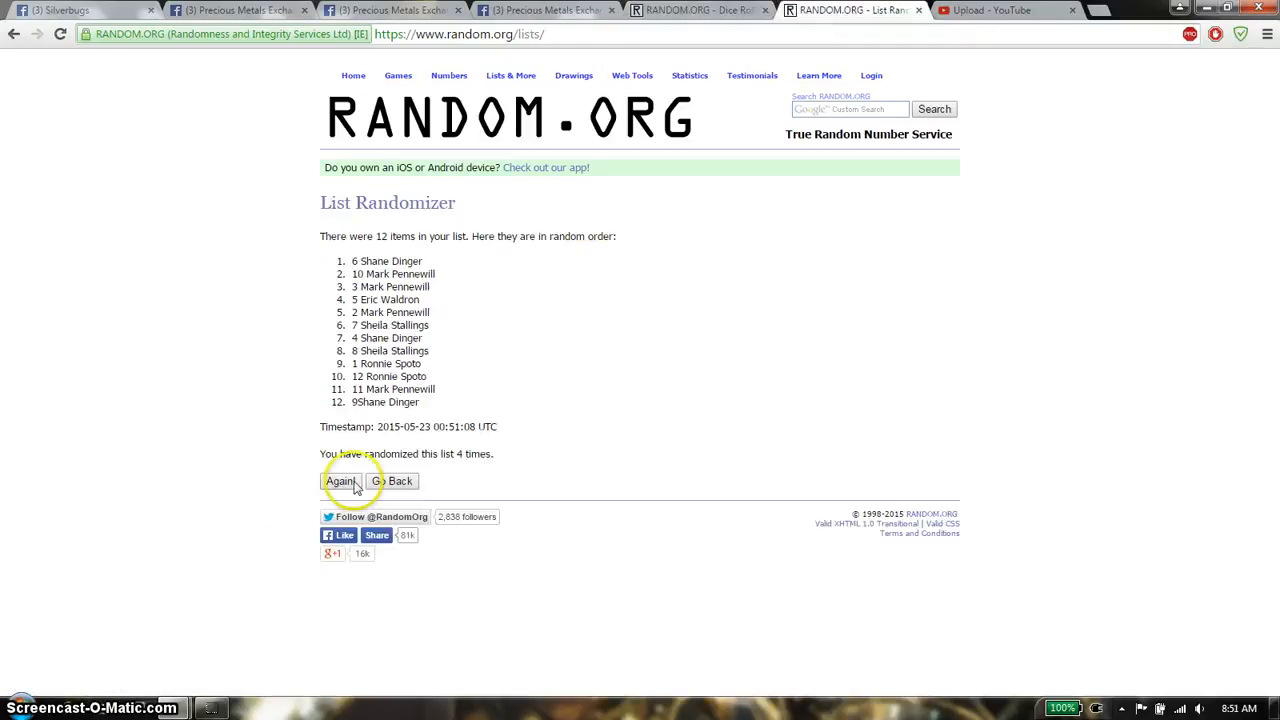
pyautogui.click(340, 481)
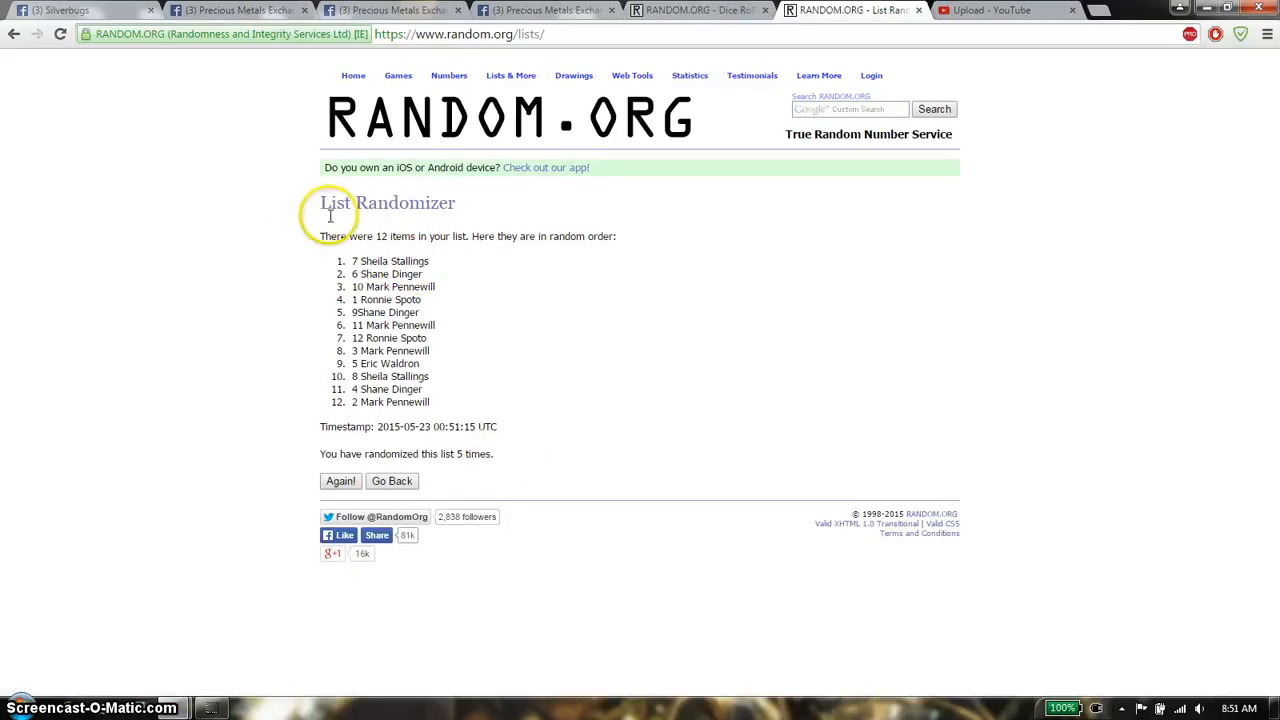
pyautogui.click(698, 10)
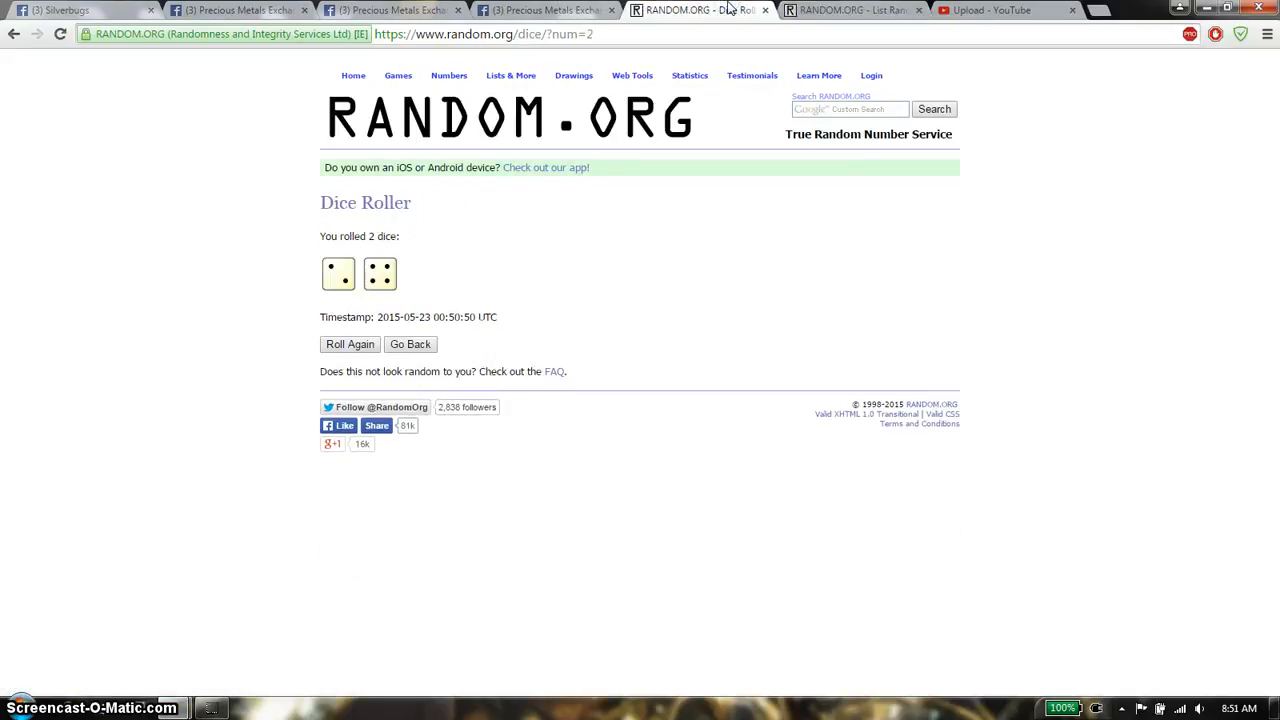
pyautogui.click(855, 10)
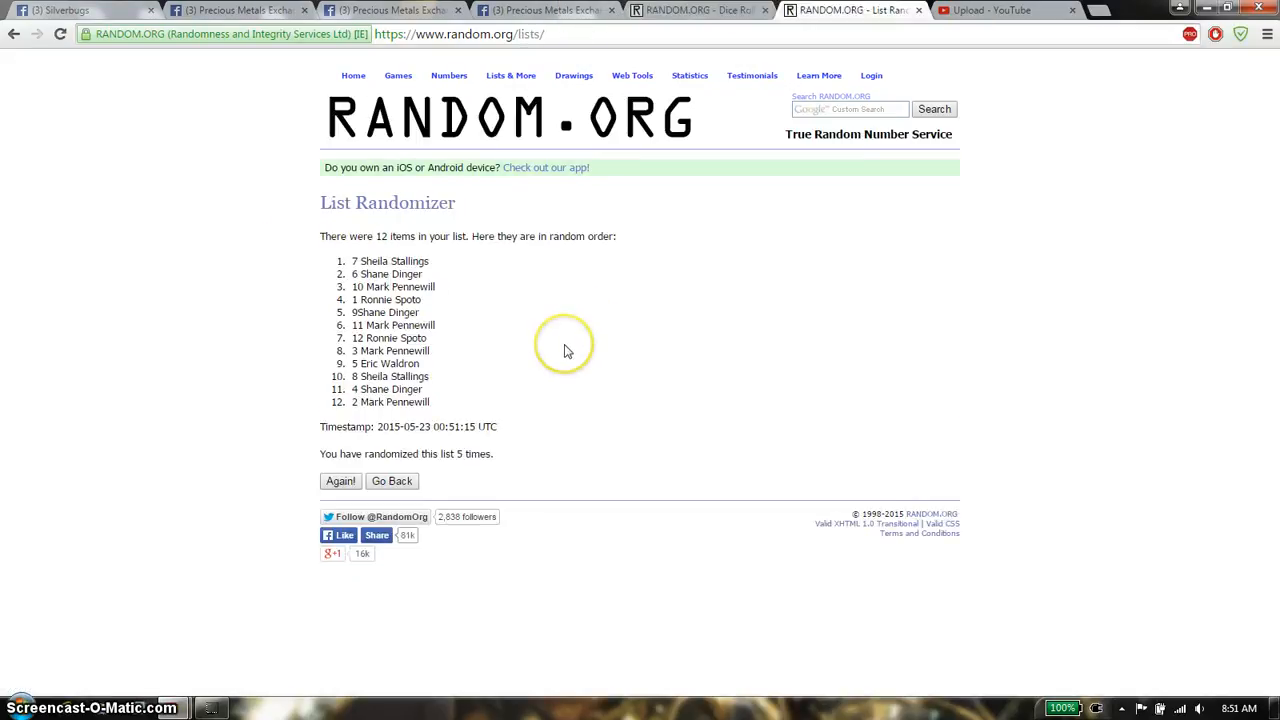
pyautogui.moveTo(1075, 668)
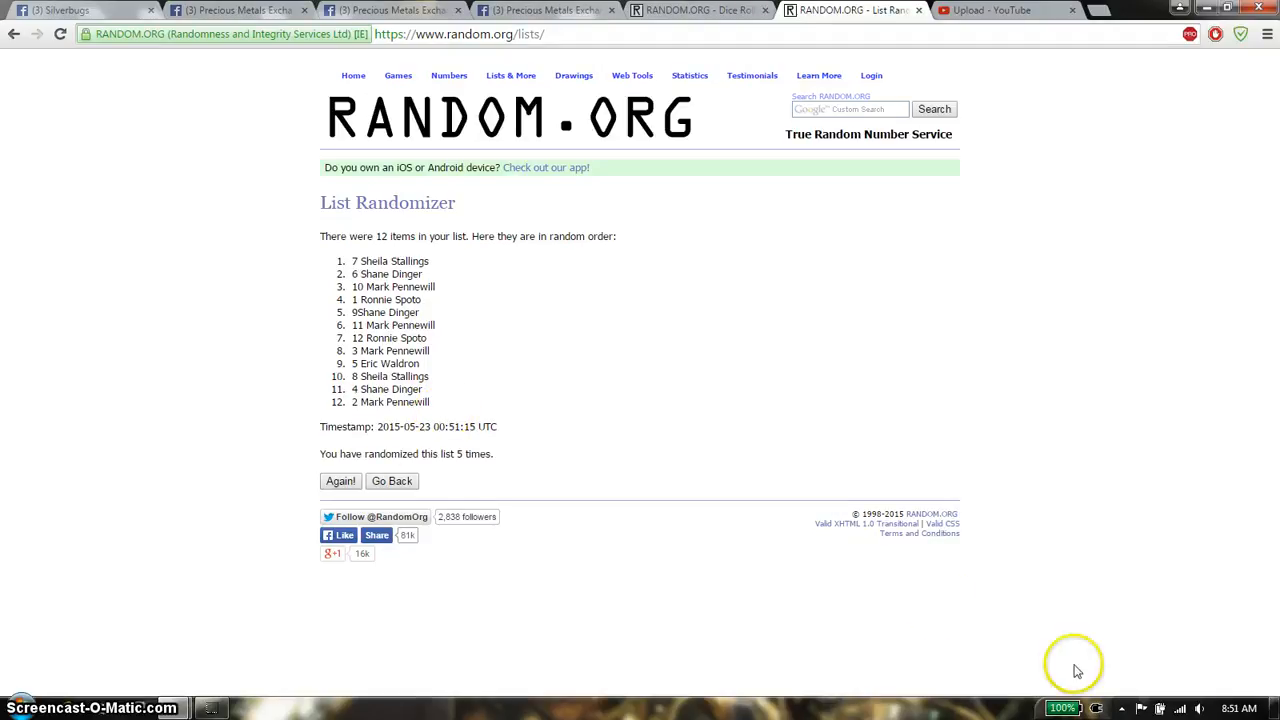
pyautogui.click(1230, 707)
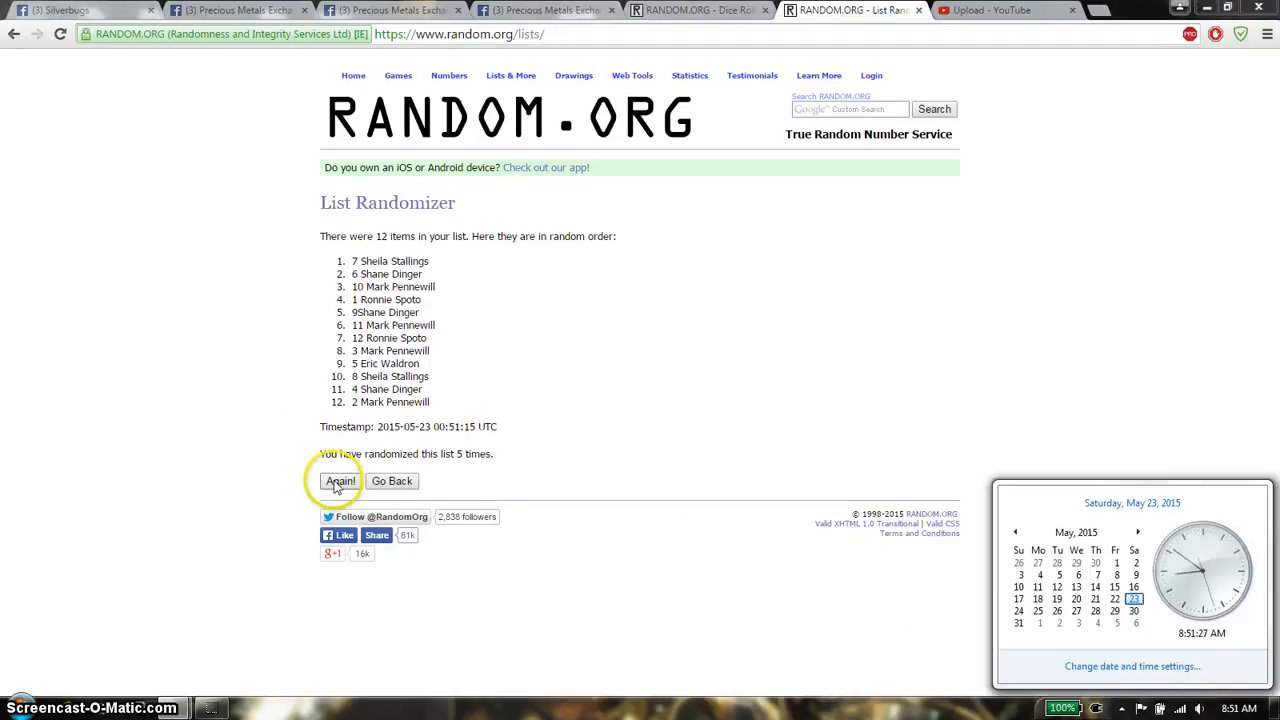
pyautogui.click(340, 481)
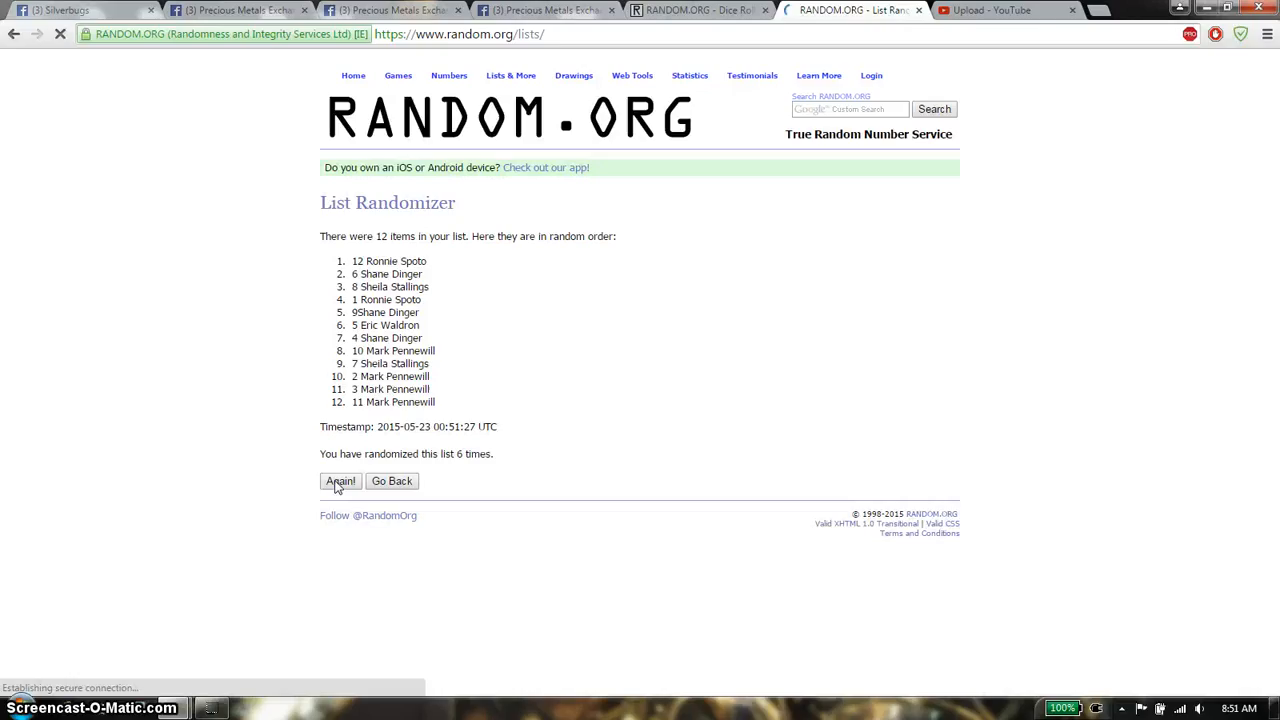
pyautogui.doubleClick(390, 261)
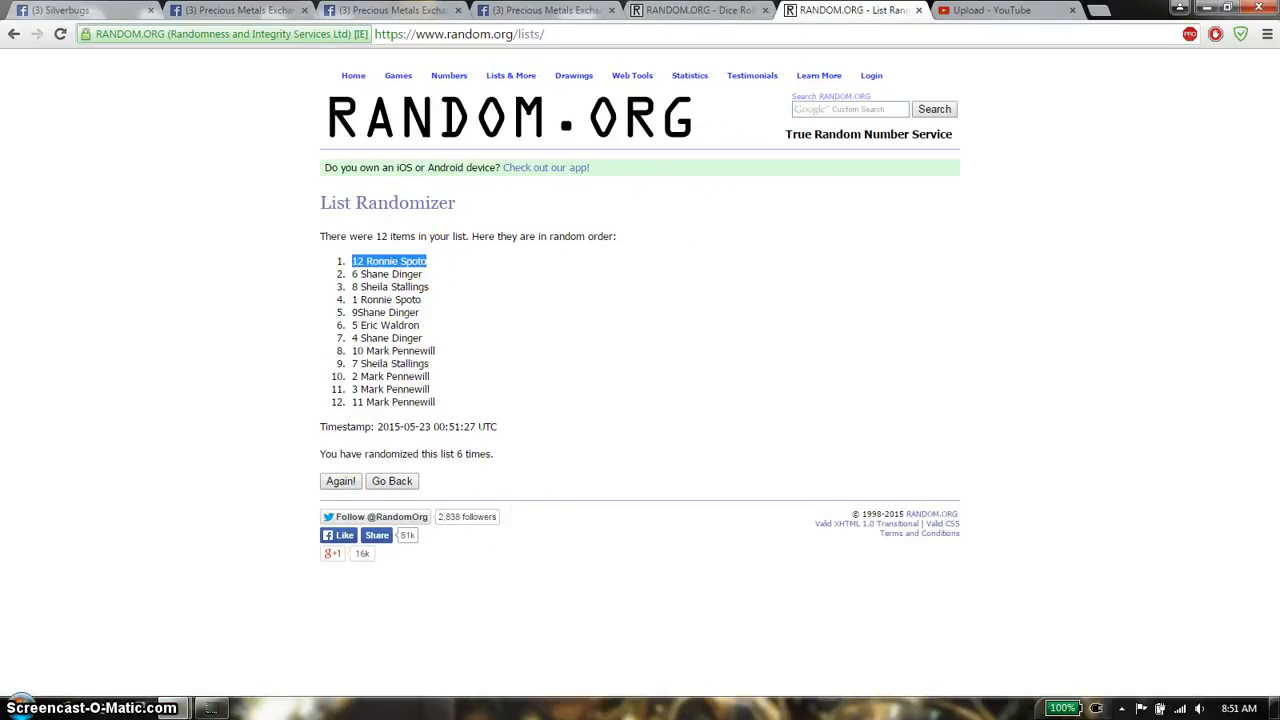
pyautogui.click(700, 10)
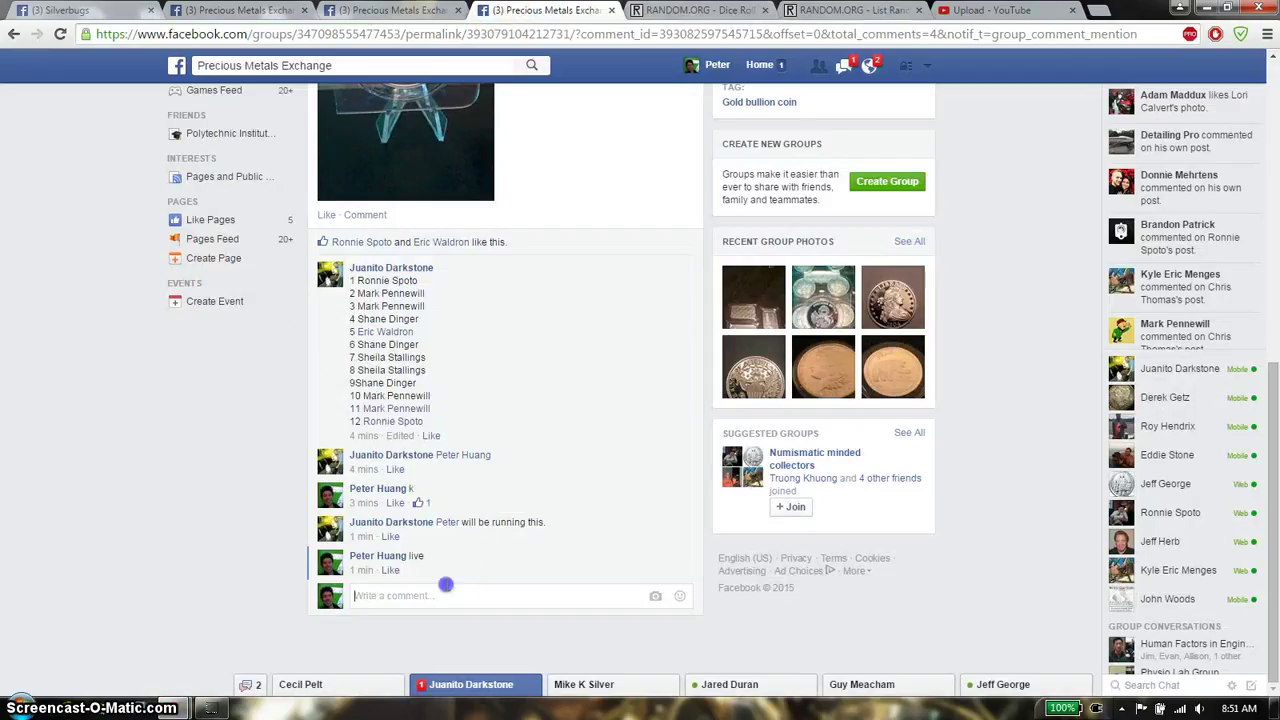
# Step: Post a 'done' comment in the Facebook giveaway thread and check the clock
pyautogui.write('dom')
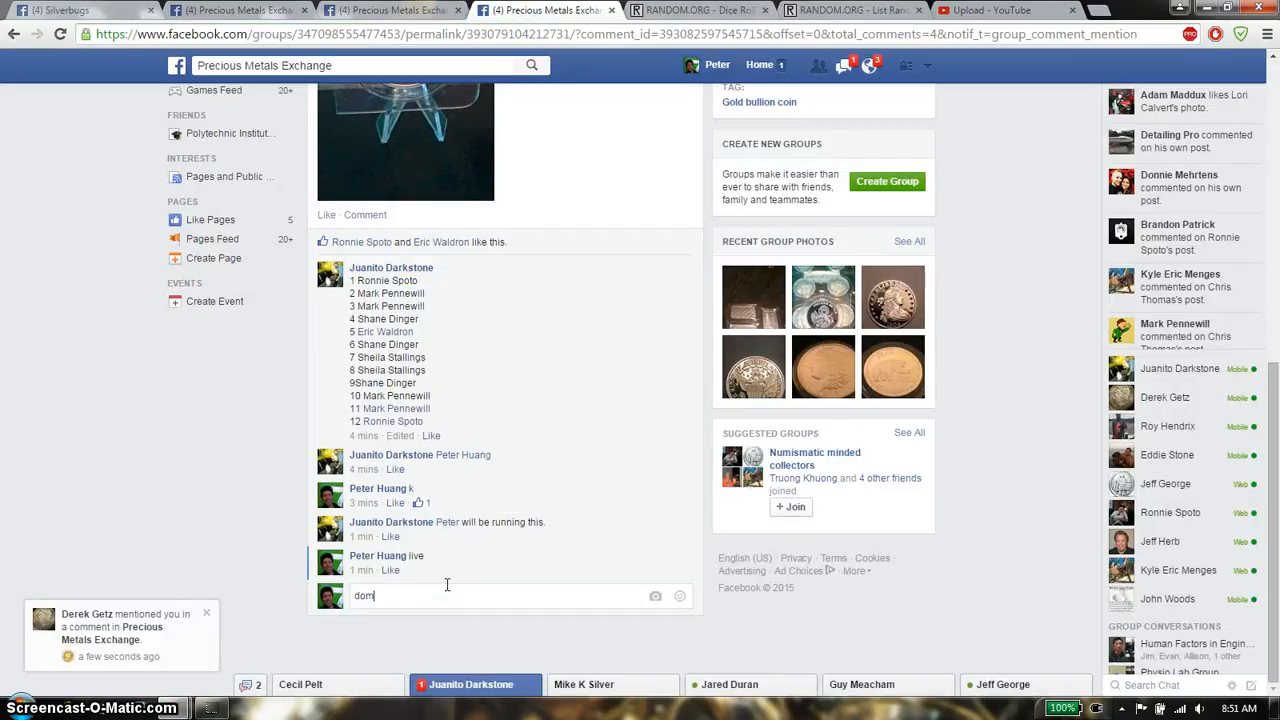
pyautogui.press('Return')
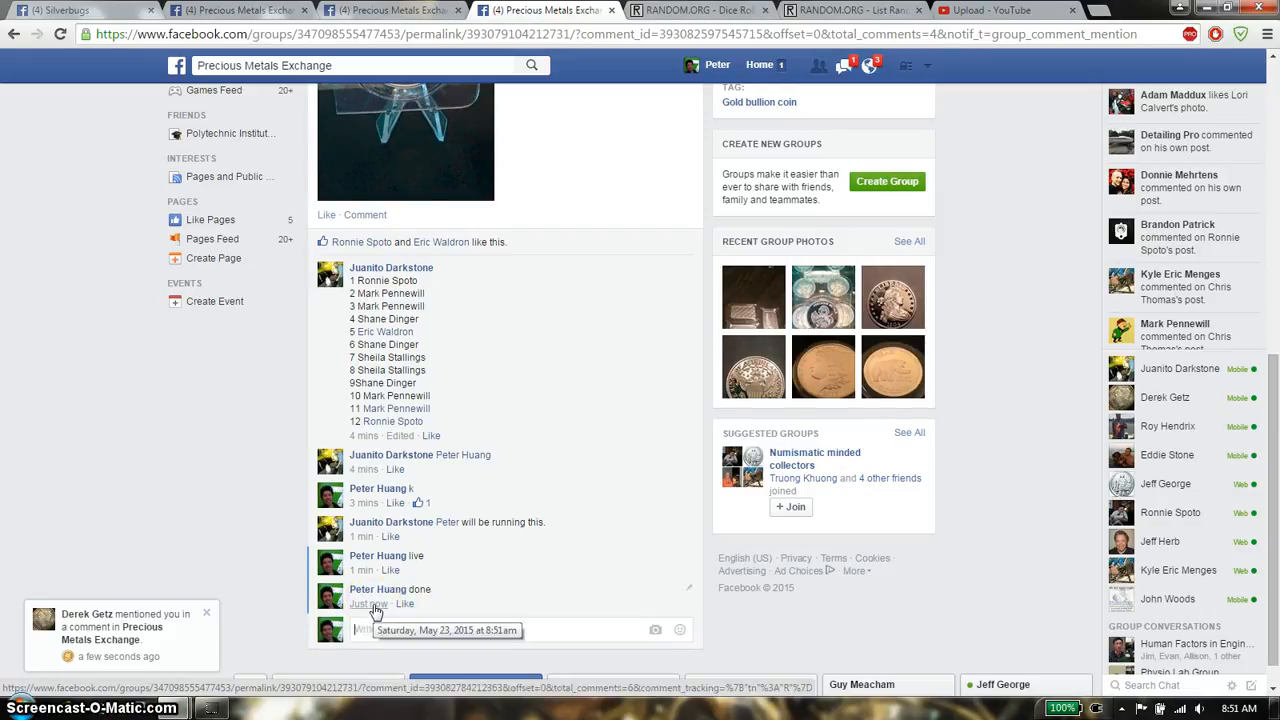
pyautogui.click(447, 629)
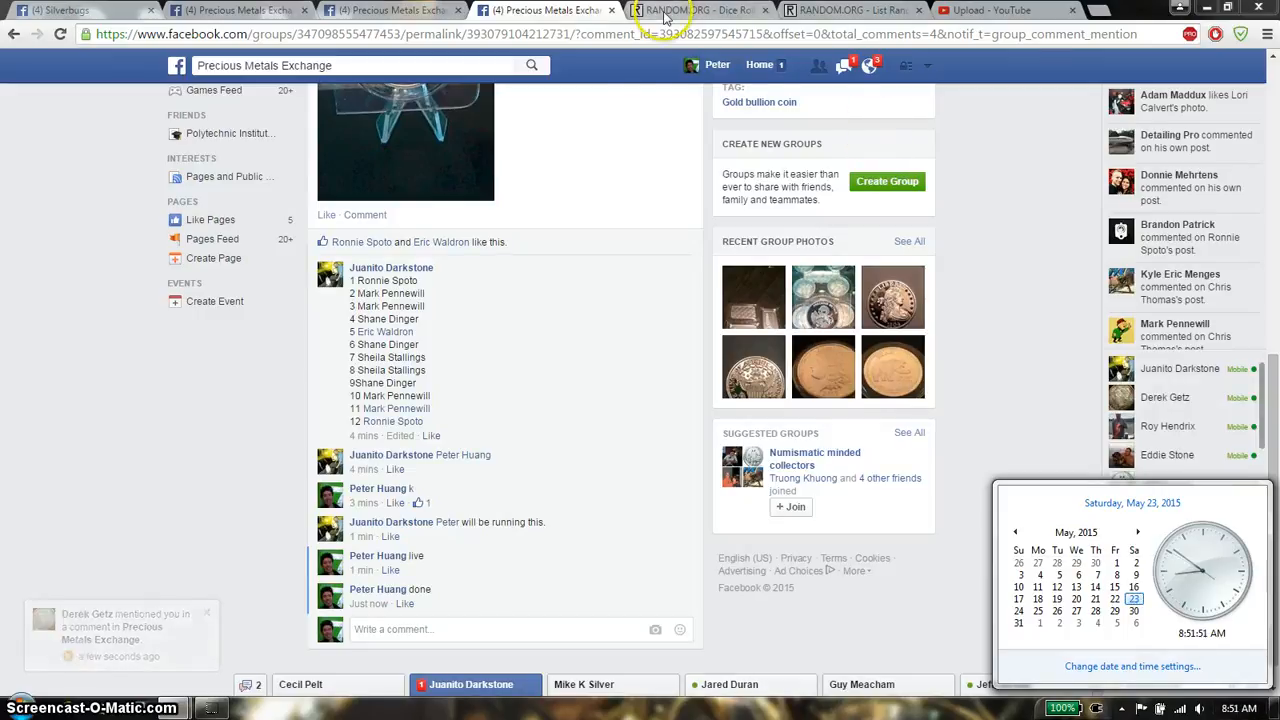
# Step: Toggle between the dice roll and list results, ending on the six-randomization list
pyautogui.click(690, 10)
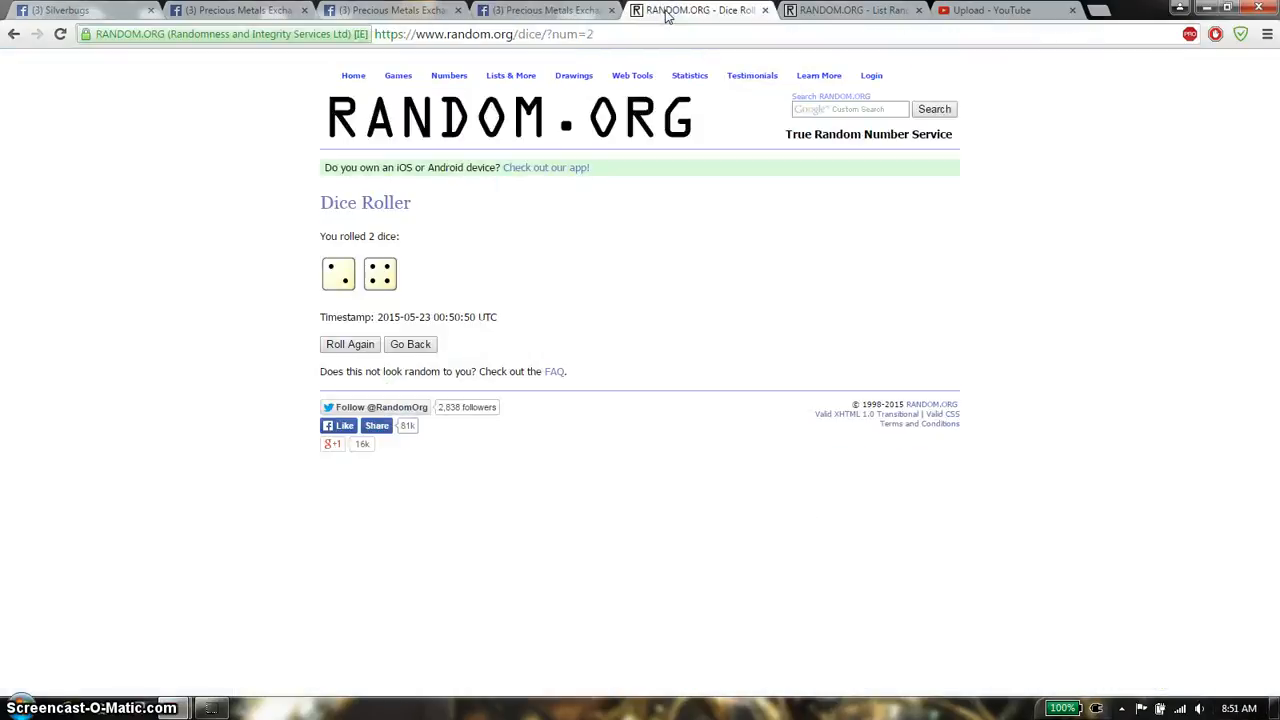
pyautogui.click(853, 10)
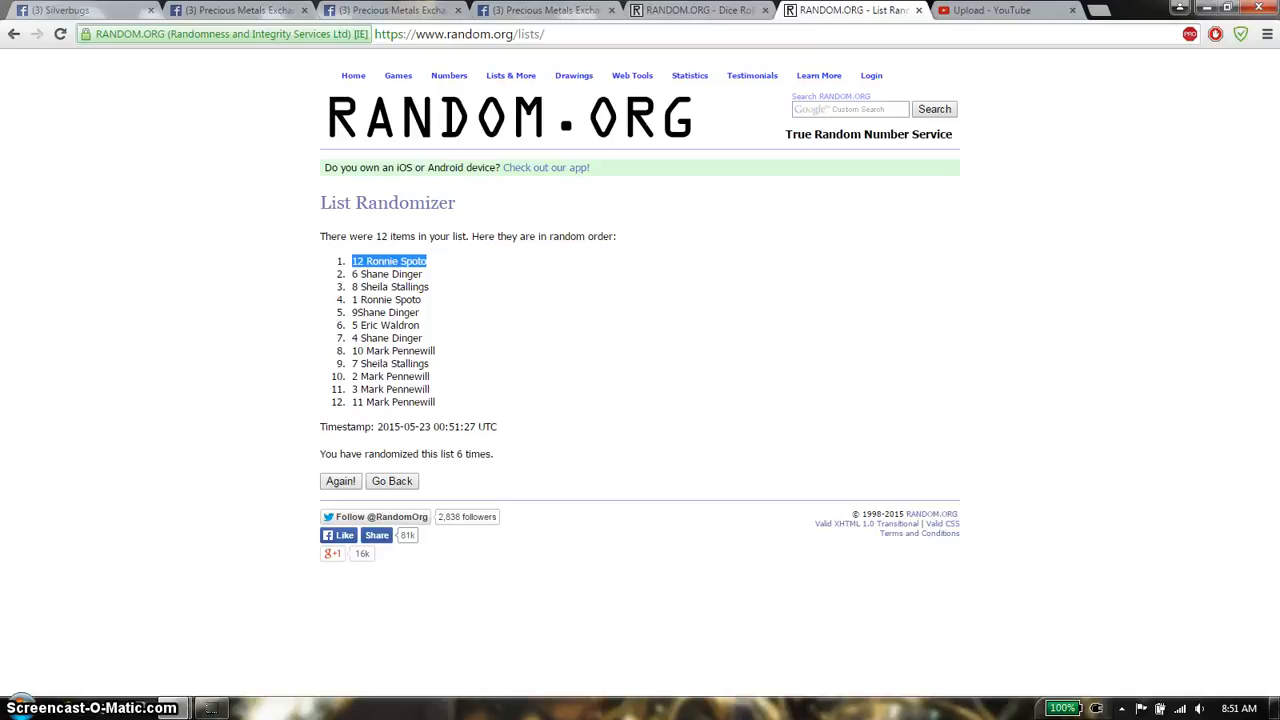
pyautogui.click(700, 10)
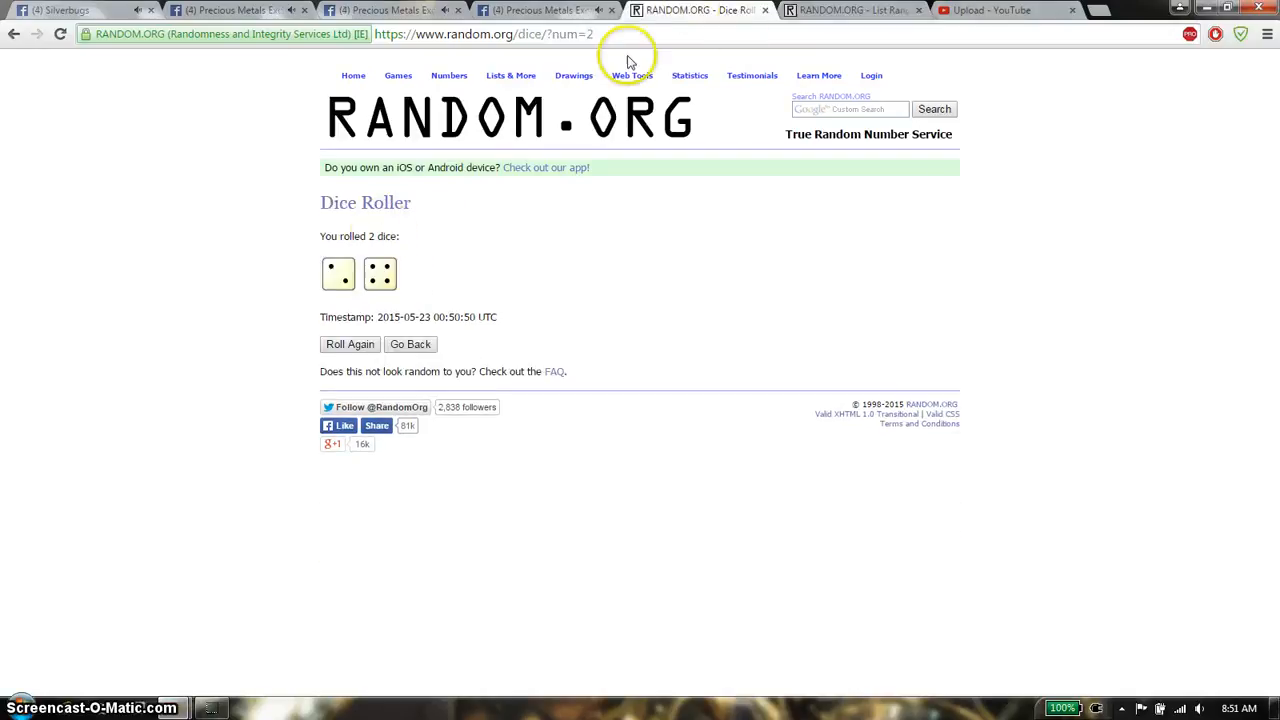
pyautogui.click(853, 10)
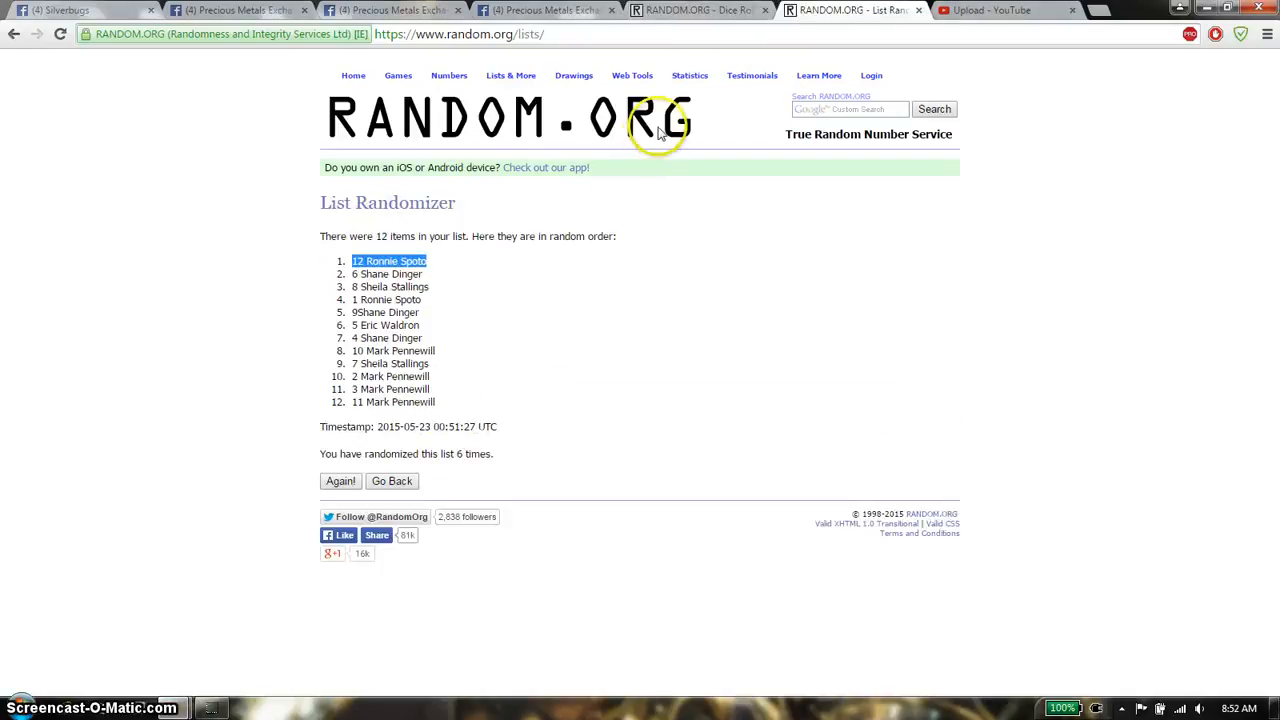
pyautogui.click(695, 10)
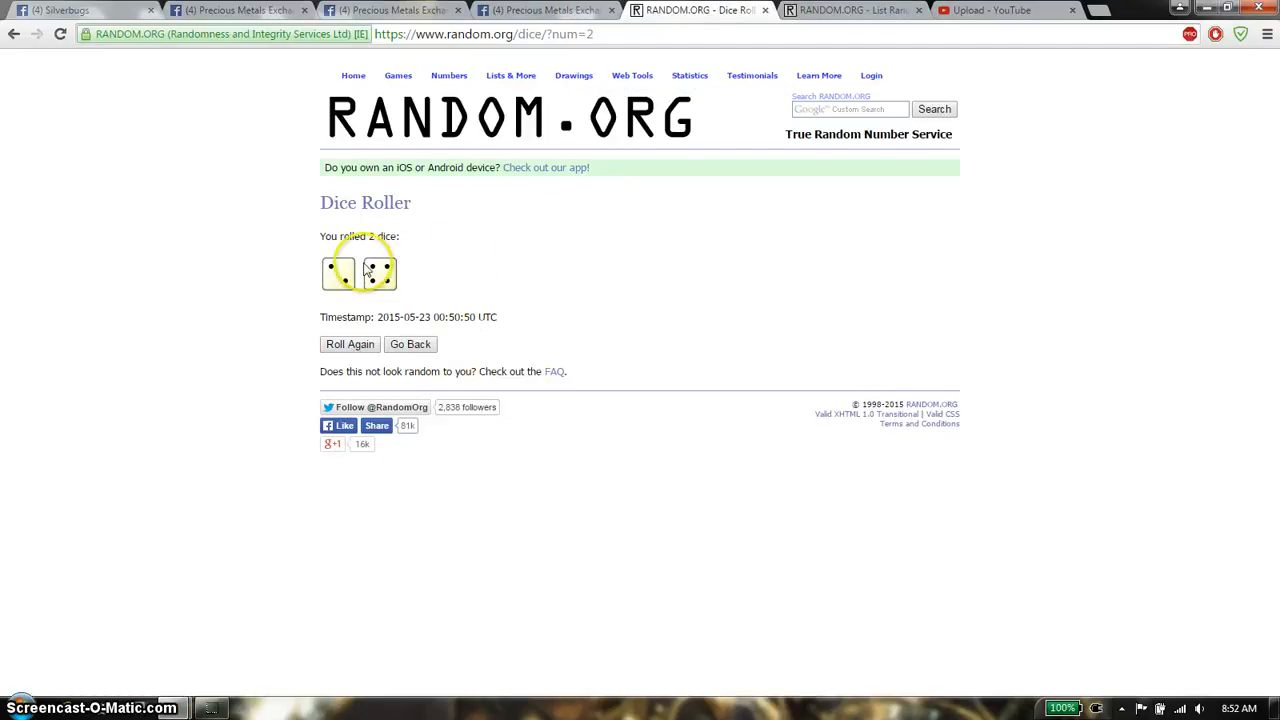
pyautogui.click(850, 10)
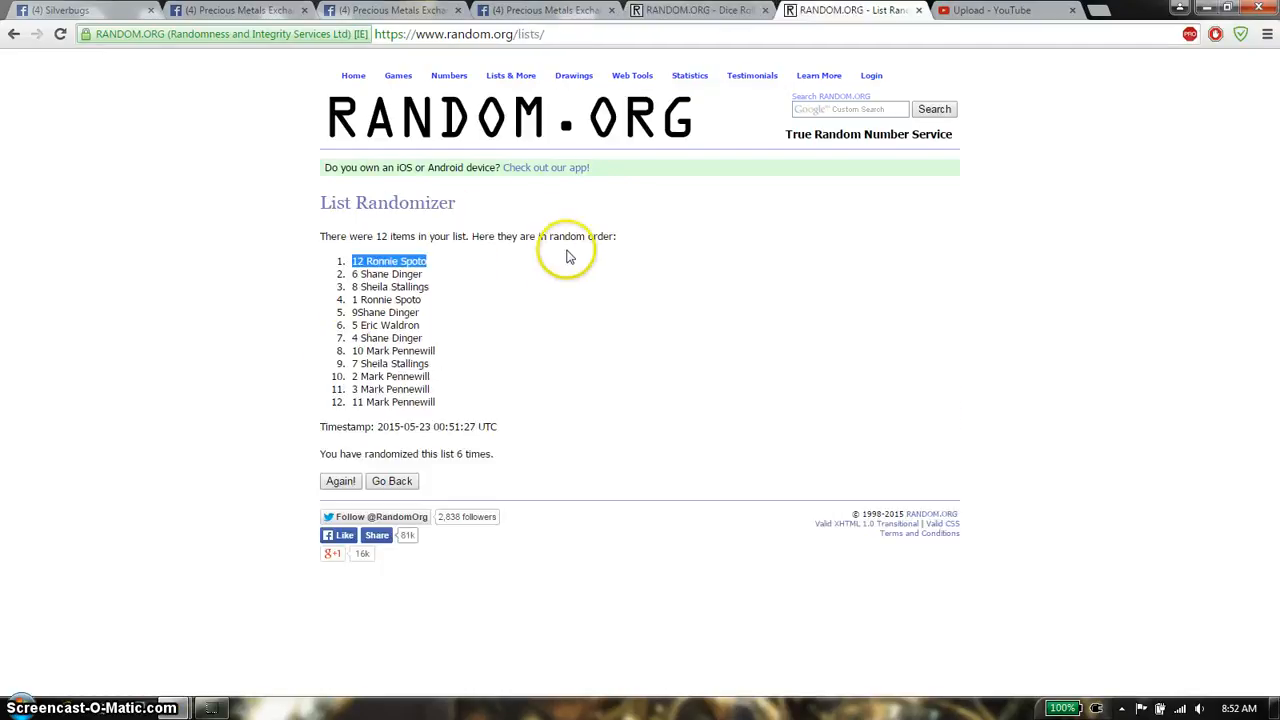